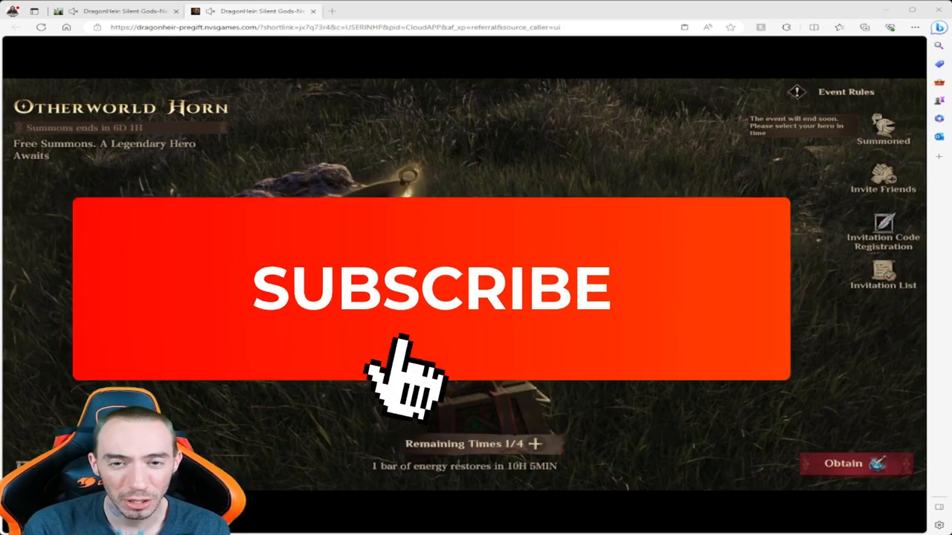
Summon with the Necrosis and Ranged labels, drawing the Epic hero Lantern Phantom
click(401, 364)
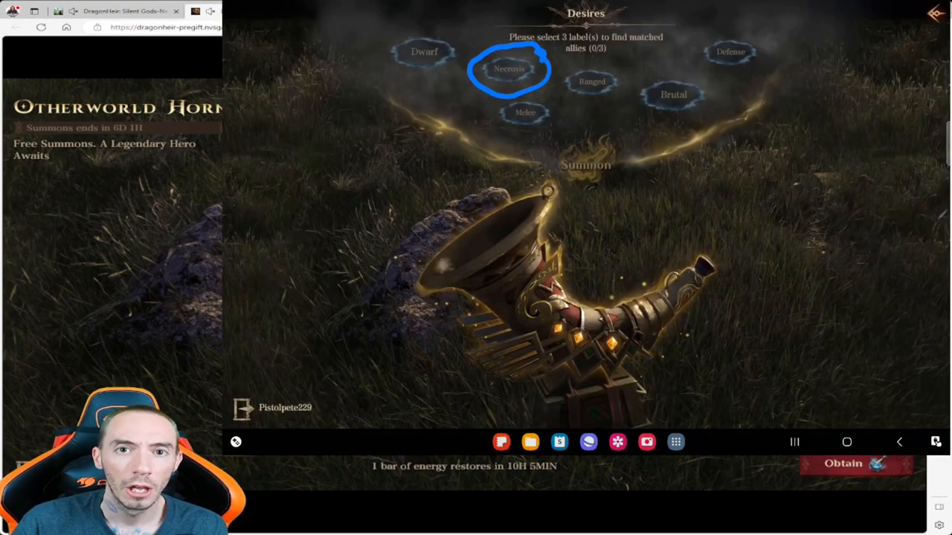
click(592, 80)
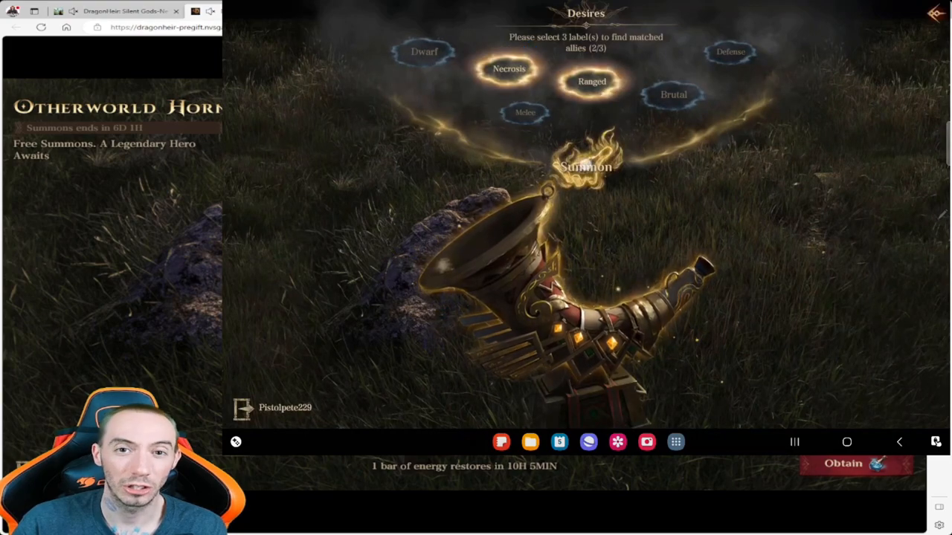
click(581, 166)
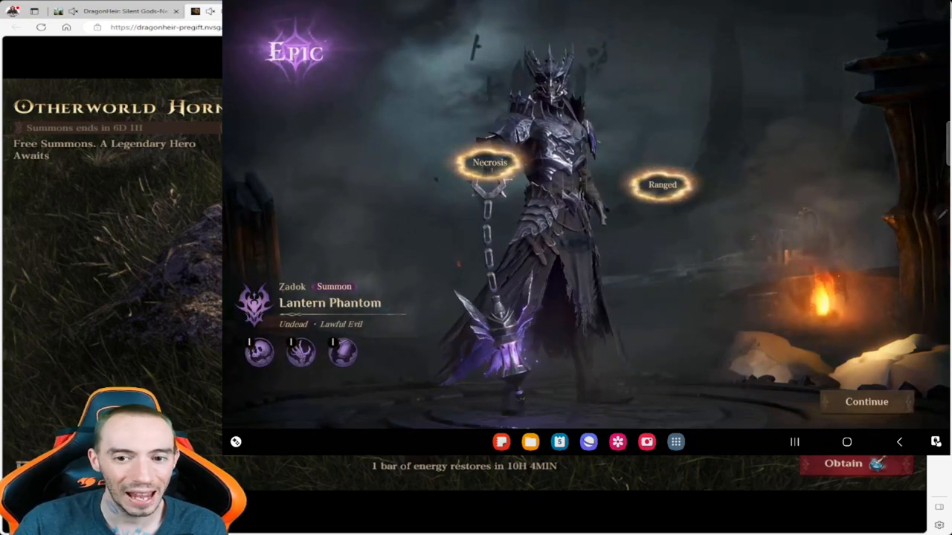
Dismiss Lantern Phantom and summon with Damage and Support, drawing the Epic hero The Pale Cantor
click(865, 402)
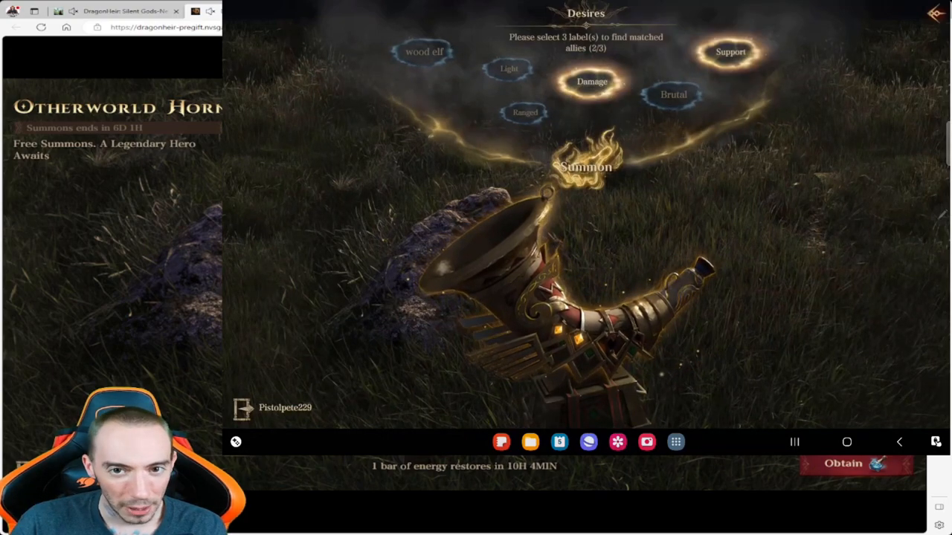
click(587, 167)
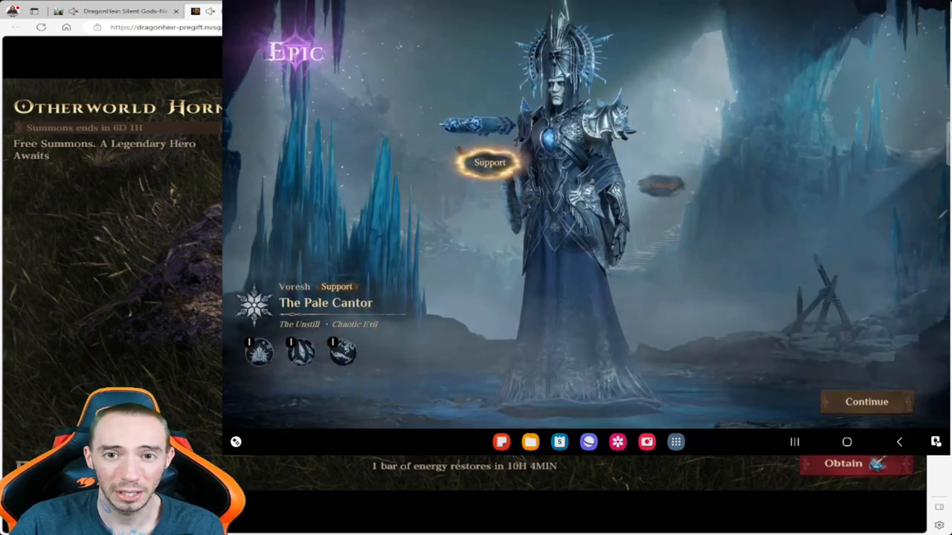
Dismiss The Pale Cantor and enter the pre-registration gift event for fresh desire labels
click(259, 354)
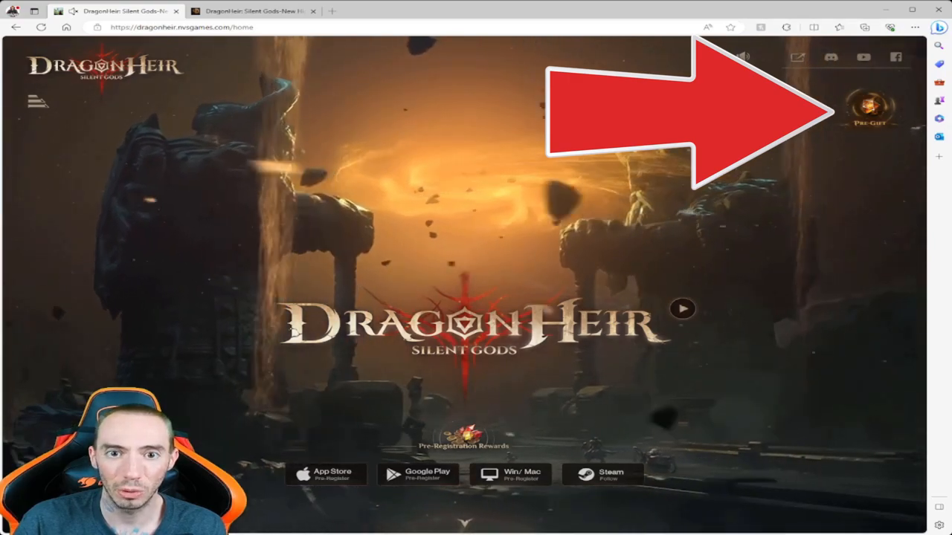
click(871, 107)
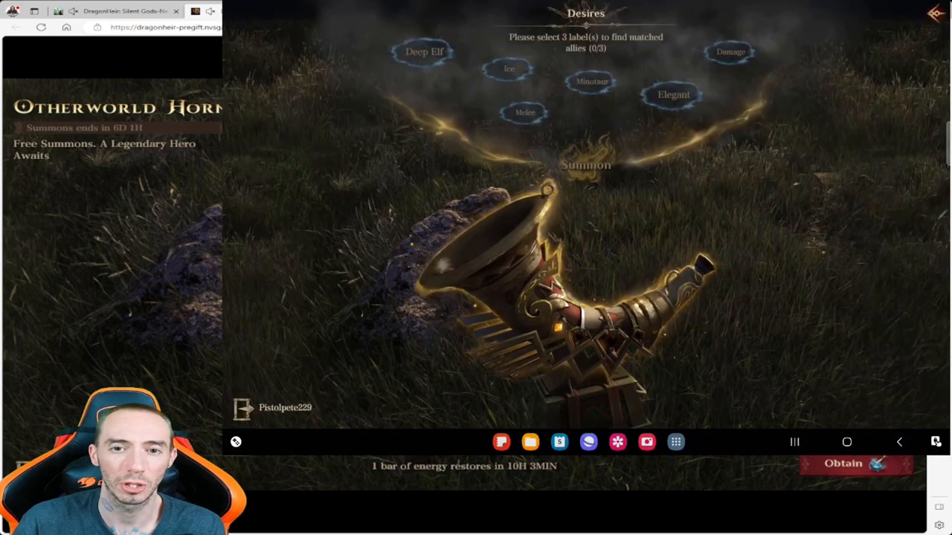
Review the quest list, scrolling through daily, invitation and exclusive quests
click(730, 54)
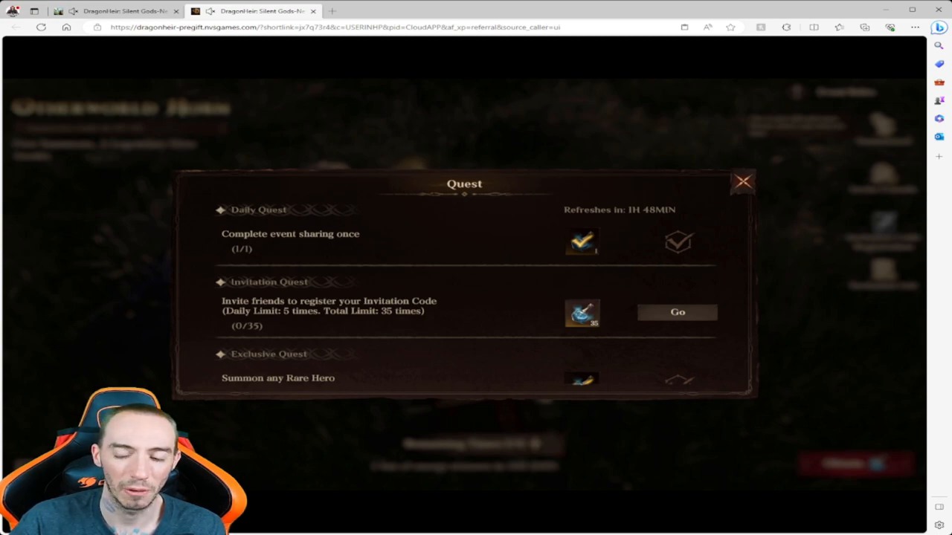
scroll(down, 3)
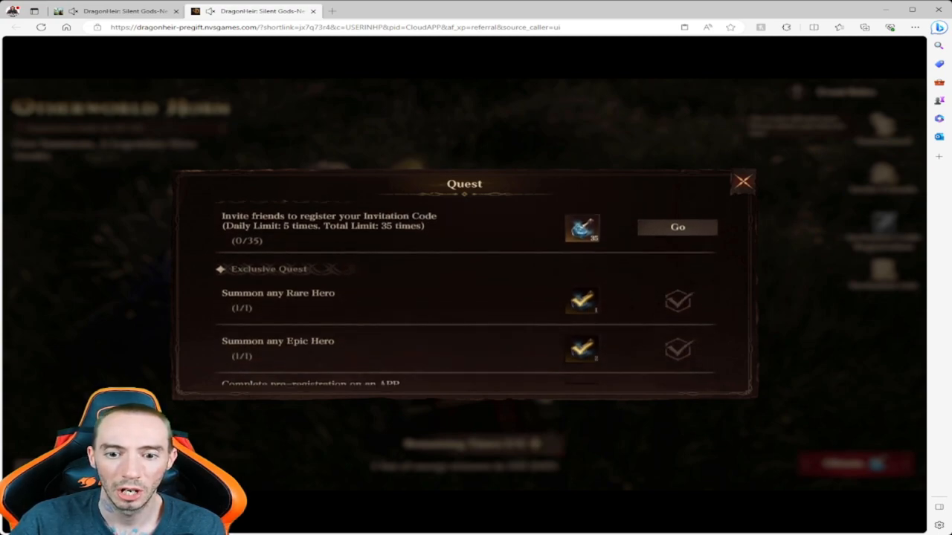
scroll(down, 3)
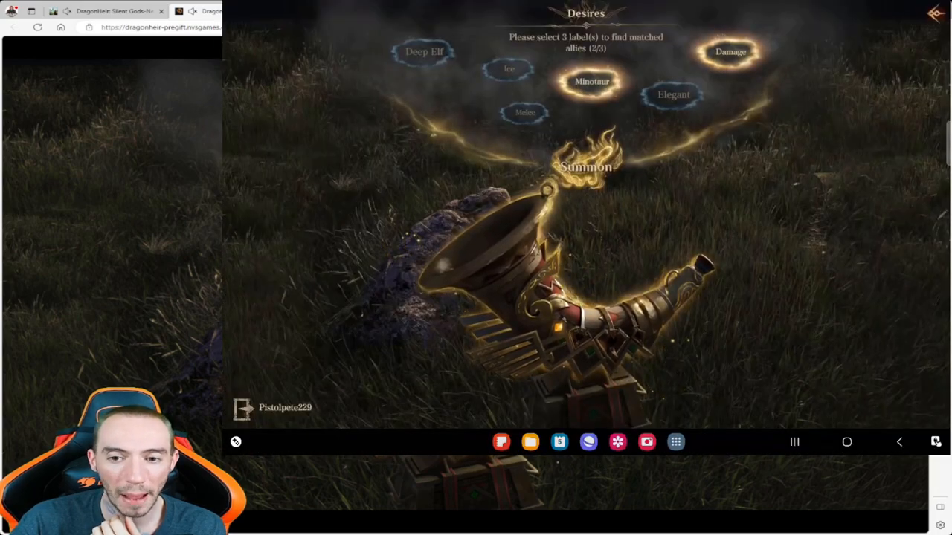
Summon the Rare hero Believer and return to the Otherworld Horn page with 3 of 4 summons left
click(586, 167)
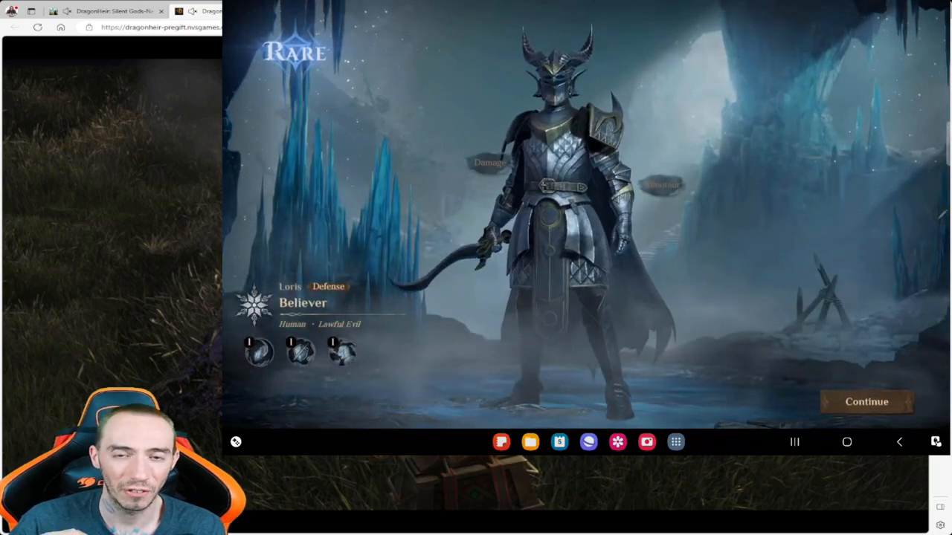
click(866, 402)
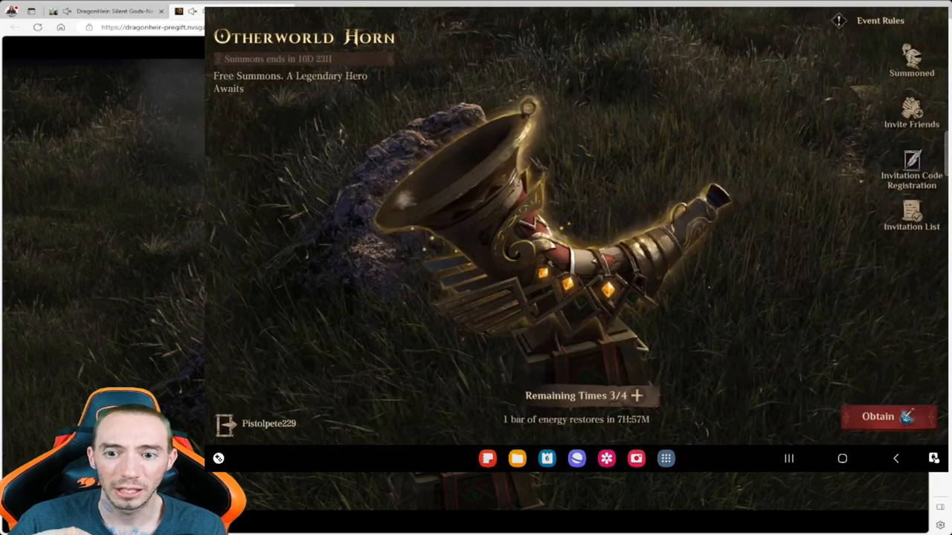
click(877, 416)
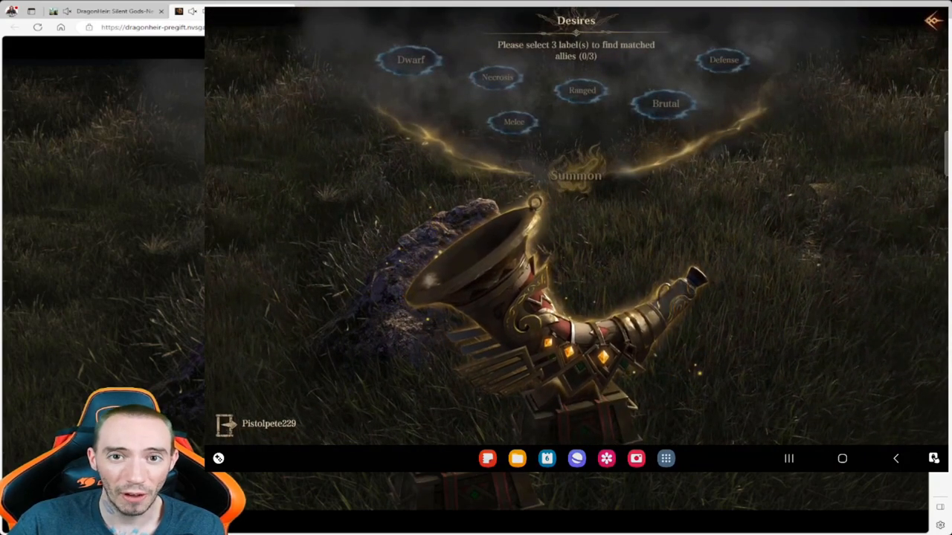
Choose a desire label and summon, drawing the Epic Necrosis hero Fanatic
click(500, 79)
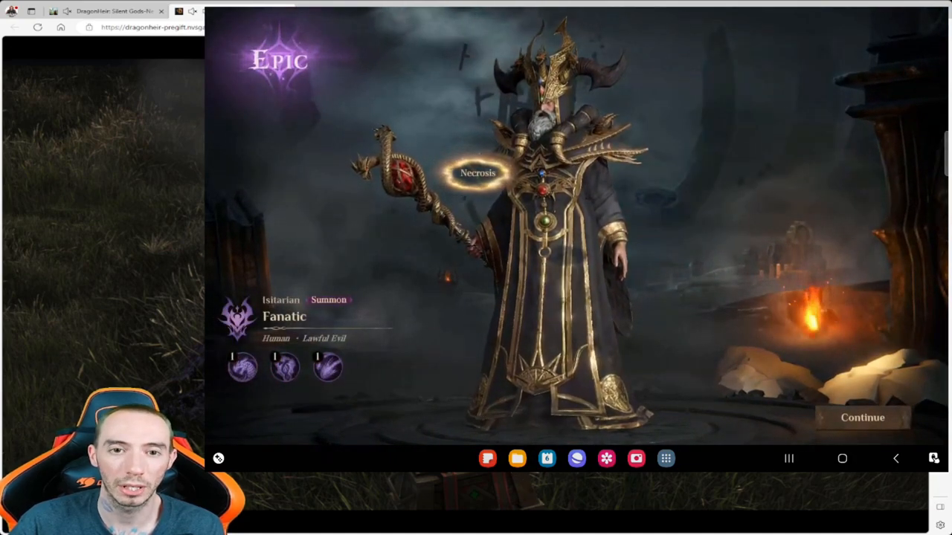
Read Fanatic's Constant Shadow skill and dismiss it, returning with 1 of 4 summons left
click(240, 368)
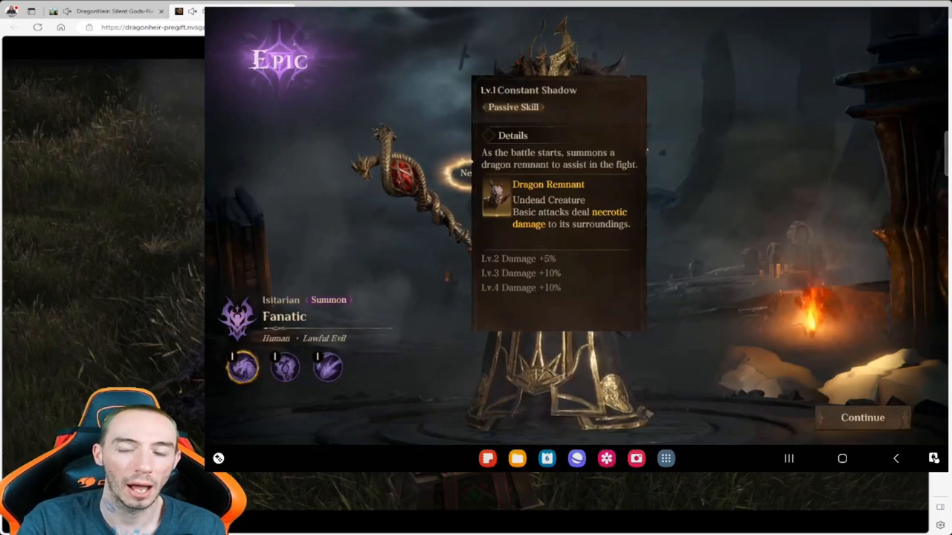
click(286, 369)
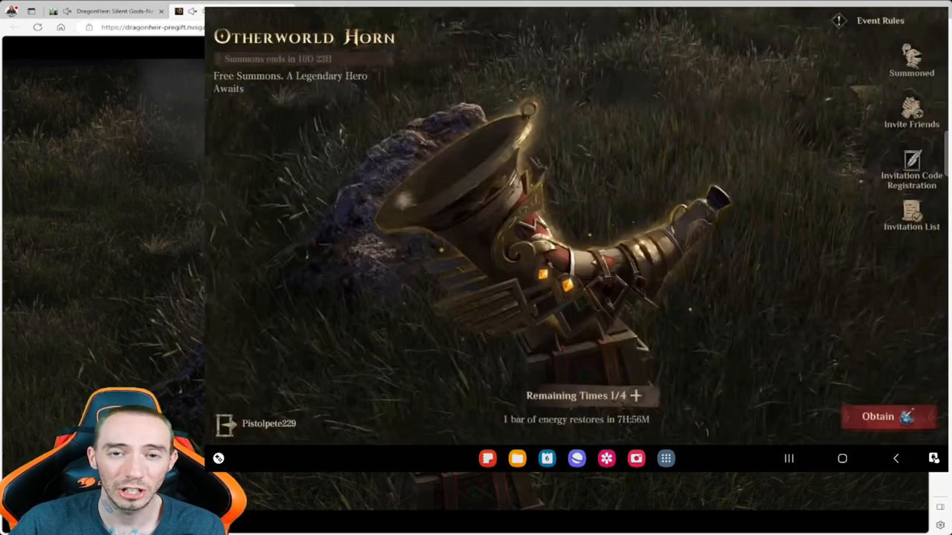
Start the next horn summon so the Mediocre-to-Huge Success roll wheel appears
click(887, 416)
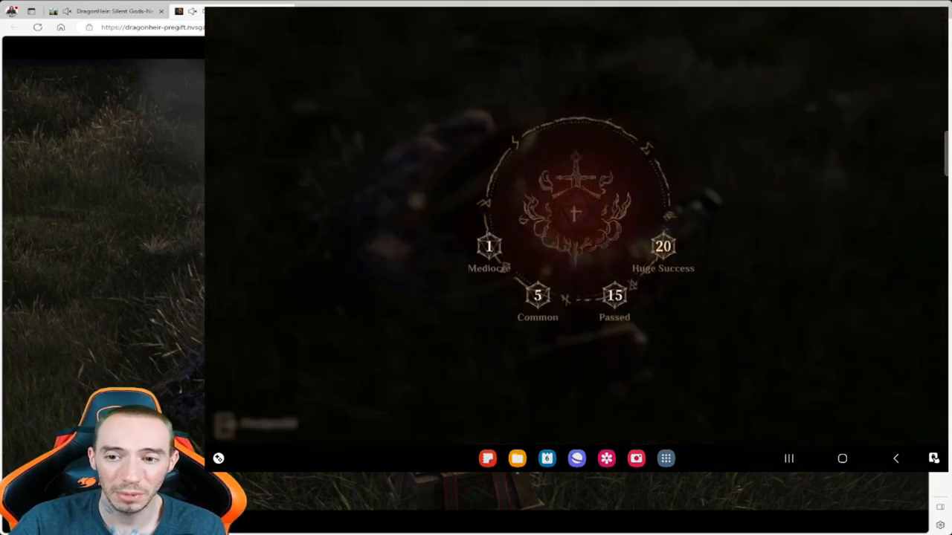
Reveal the Rare Underground Warrior from the roll and continue to the Desires screen
click(574, 211)
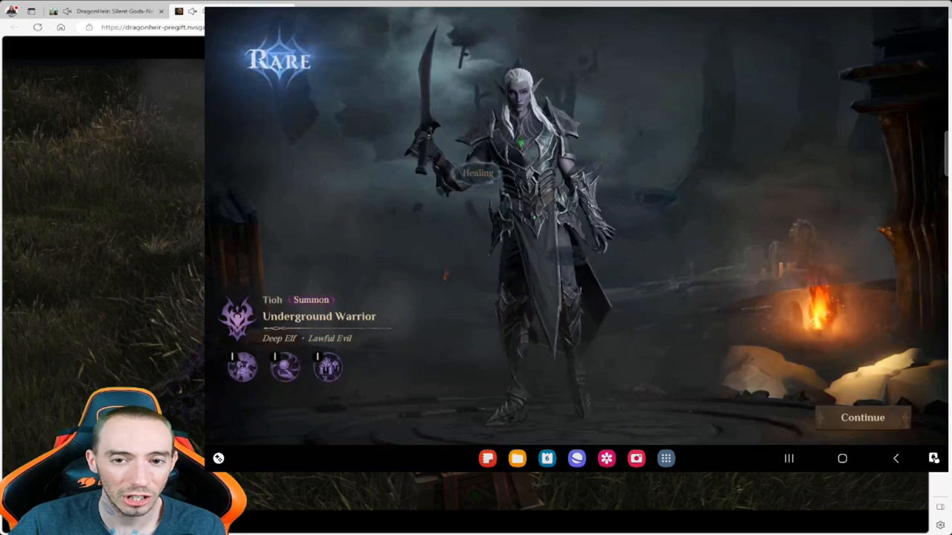
click(862, 418)
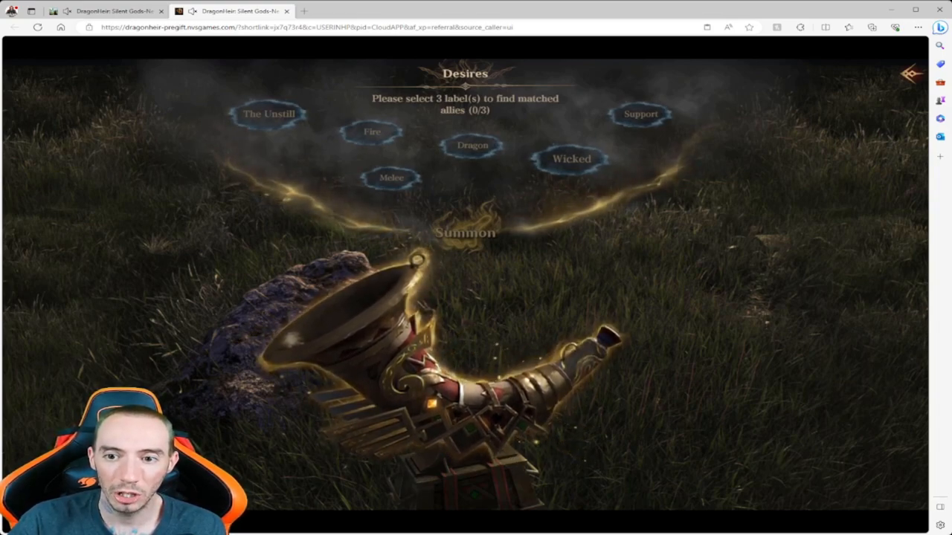
Summon with The Unstill and Dragon labels, get Rare Witty Trickster, and reach the hero roster
click(473, 146)
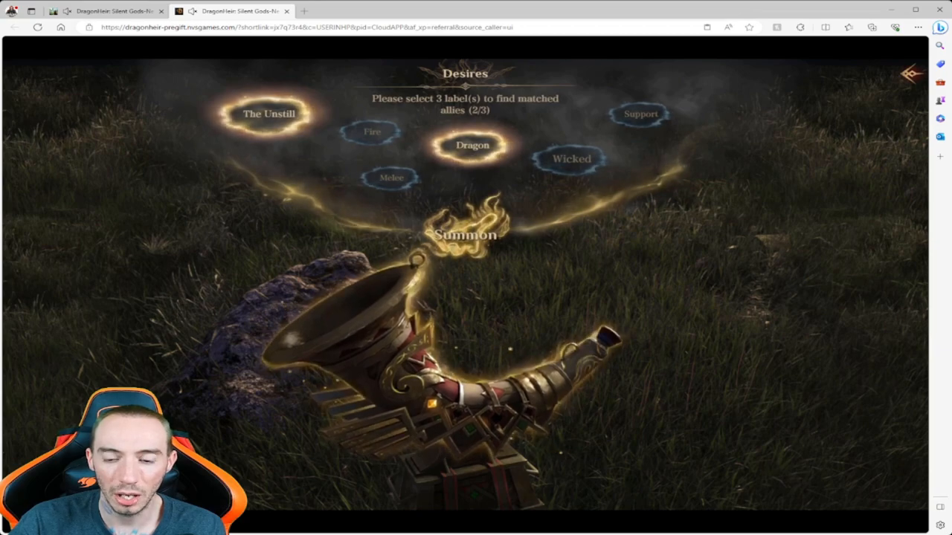
click(269, 113)
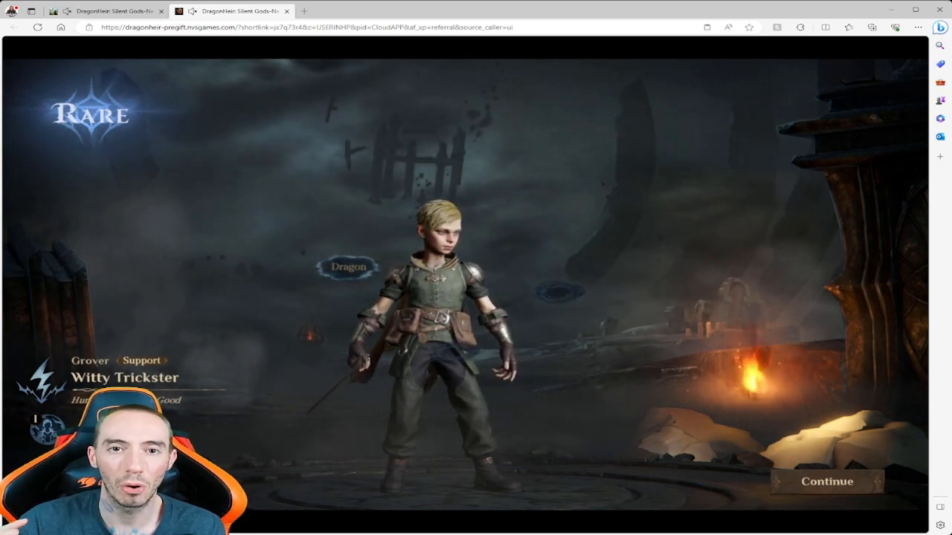
click(827, 482)
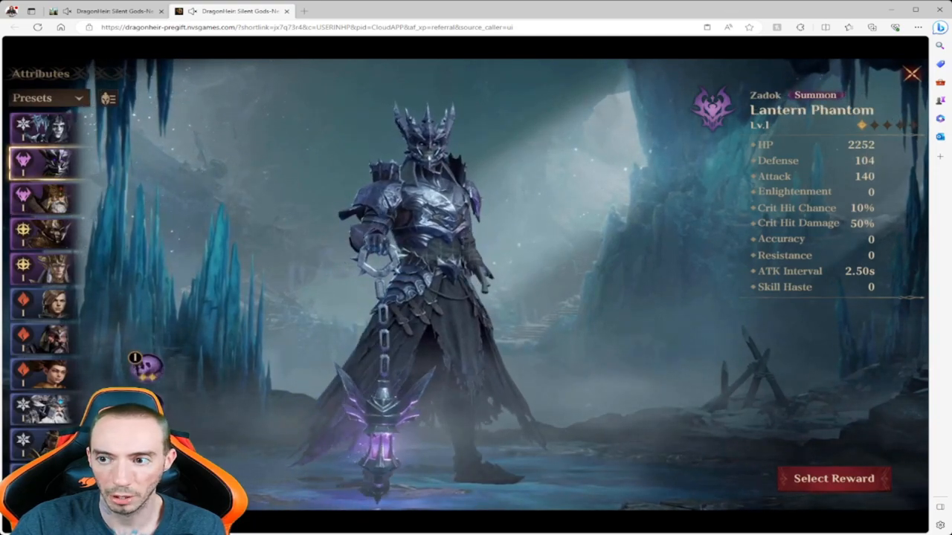
Browse attribute sheets for The Hypocrite, Fanatic, then Defensive hero Unbridled Heart
click(38, 211)
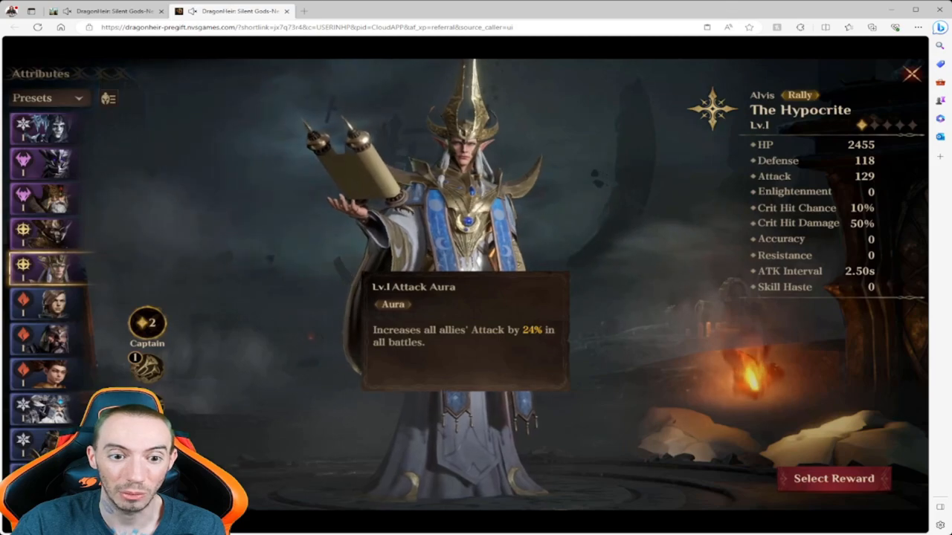
click(39, 196)
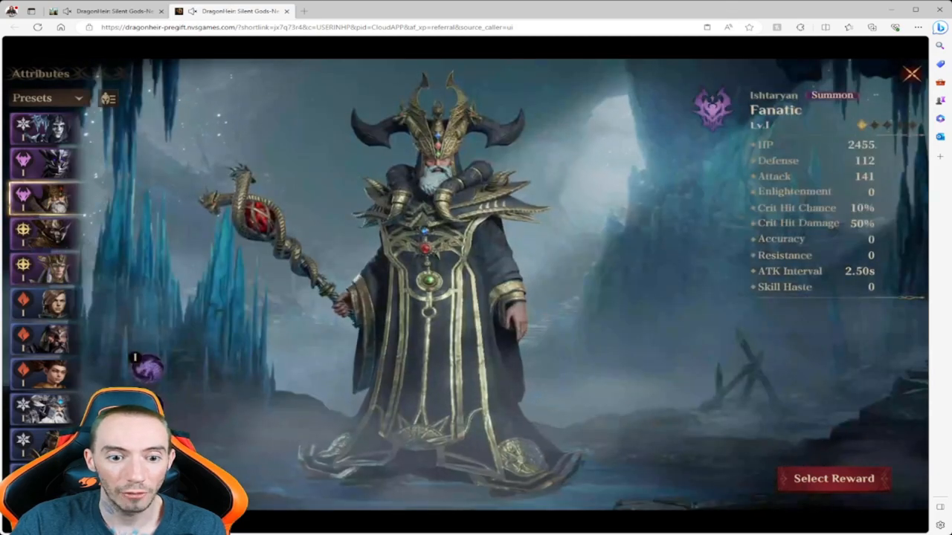
click(36, 372)
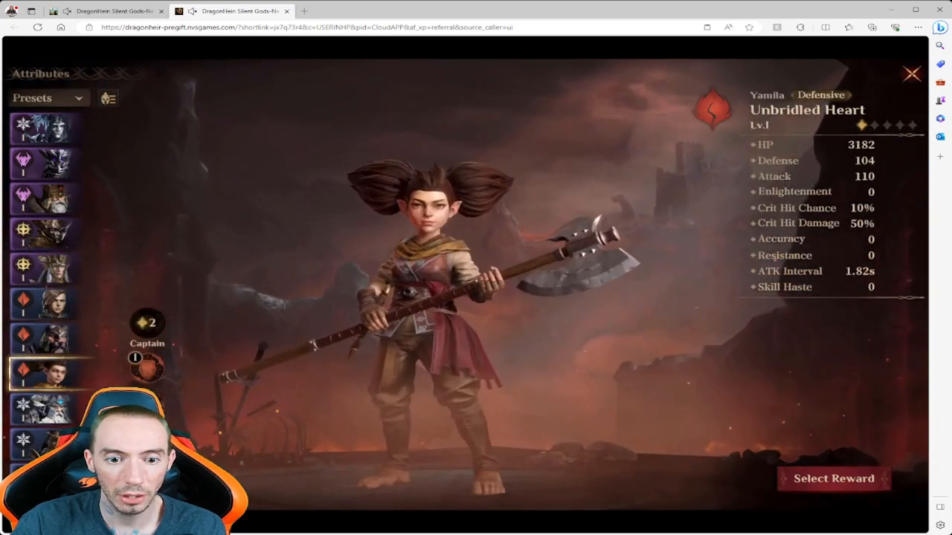